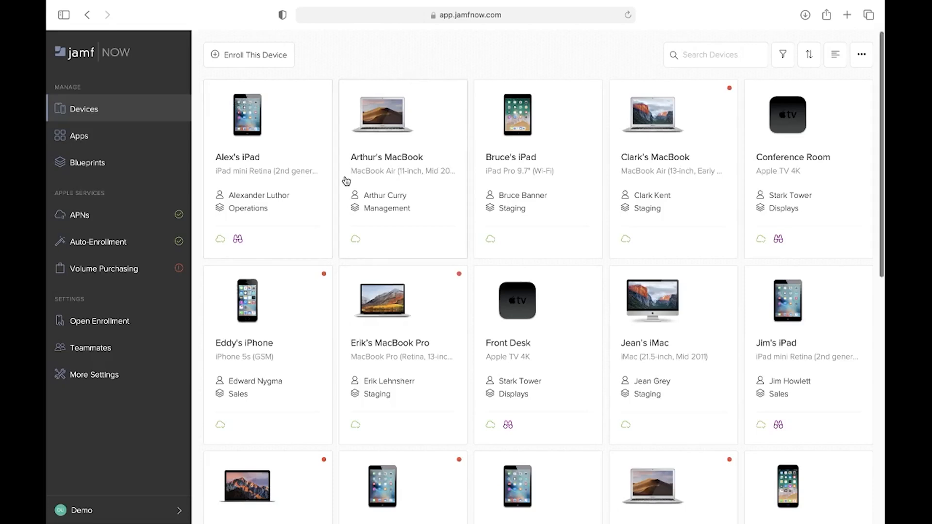
{"action": "scroll", "scroll_direction": "down", "scroll_amount": 3}
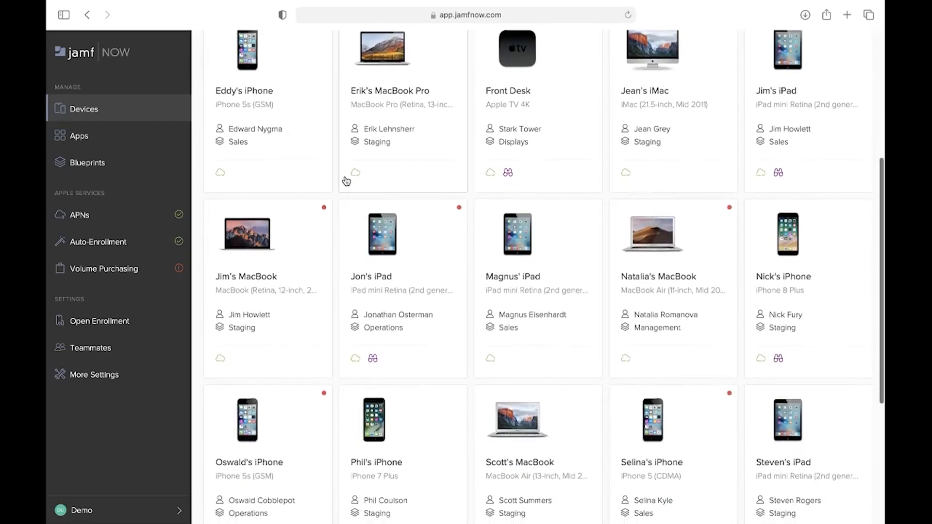
{"action": "scroll", "scroll_direction": "down", "scroll_amount": 3}
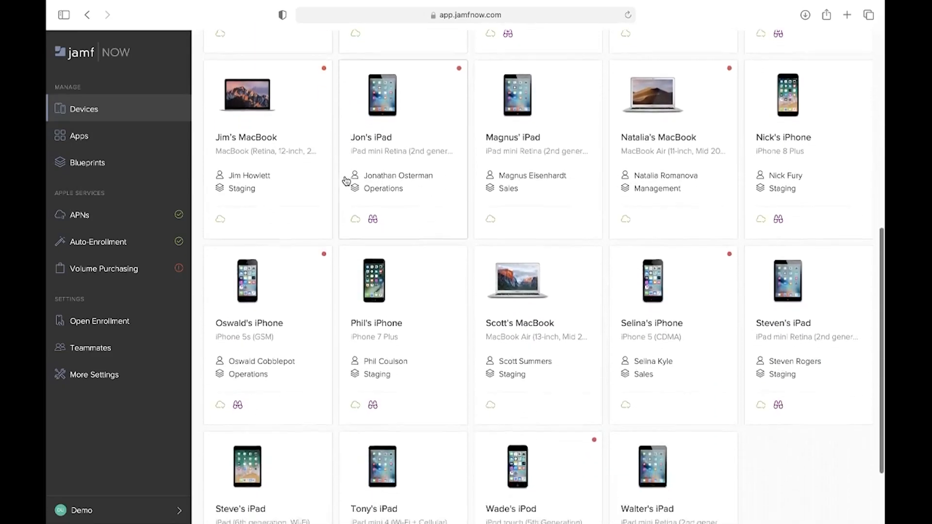
{"action": "scroll", "scroll_direction": "down", "scroll_amount": 3}
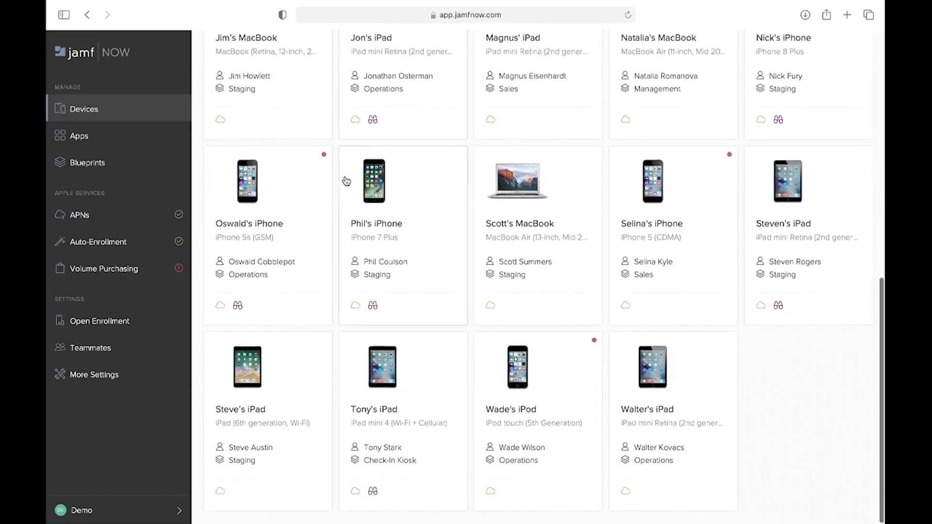
{"action": "scroll", "scroll_direction": "up", "scroll_amount": 3}
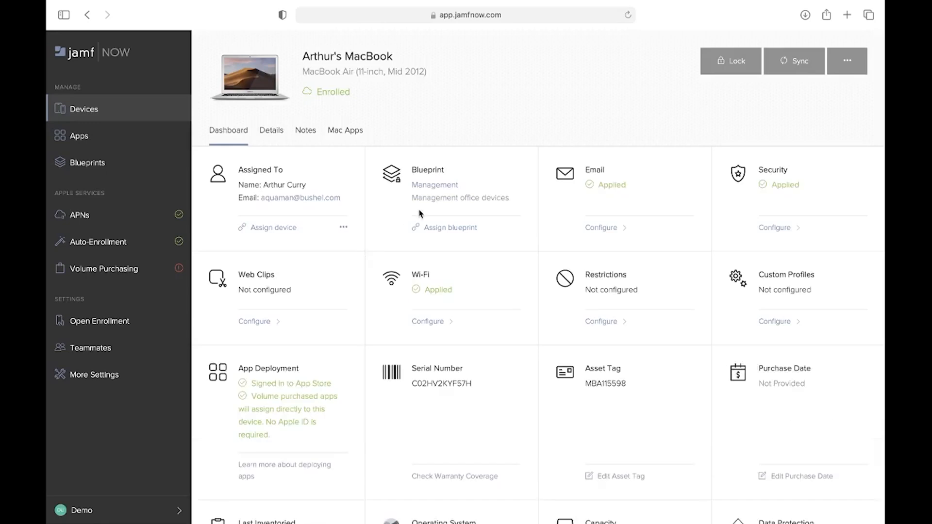
{"action": "scroll", "scroll_direction": "down", "scroll_amount": 3}
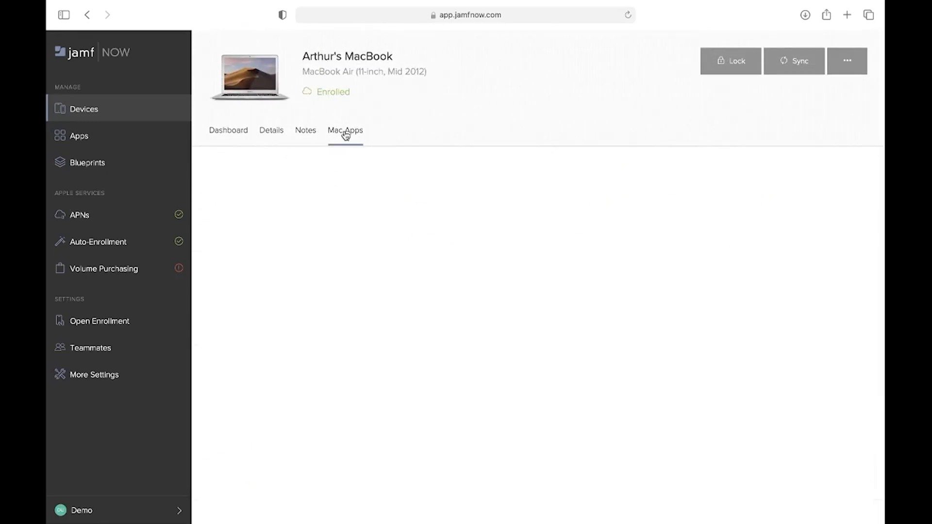
{"action": "left_click", "coordinate": [272, 130]}
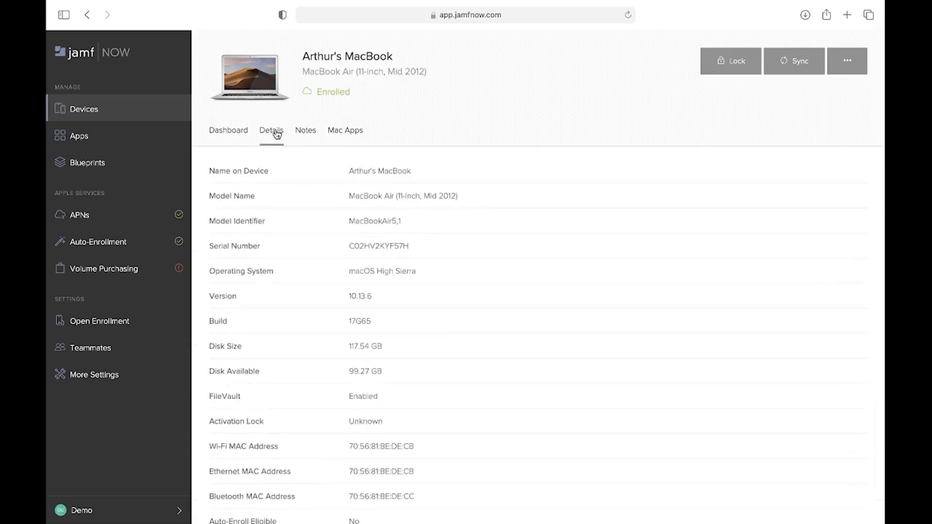
{"action": "scroll", "scroll_direction": "down", "scroll_amount": 3}
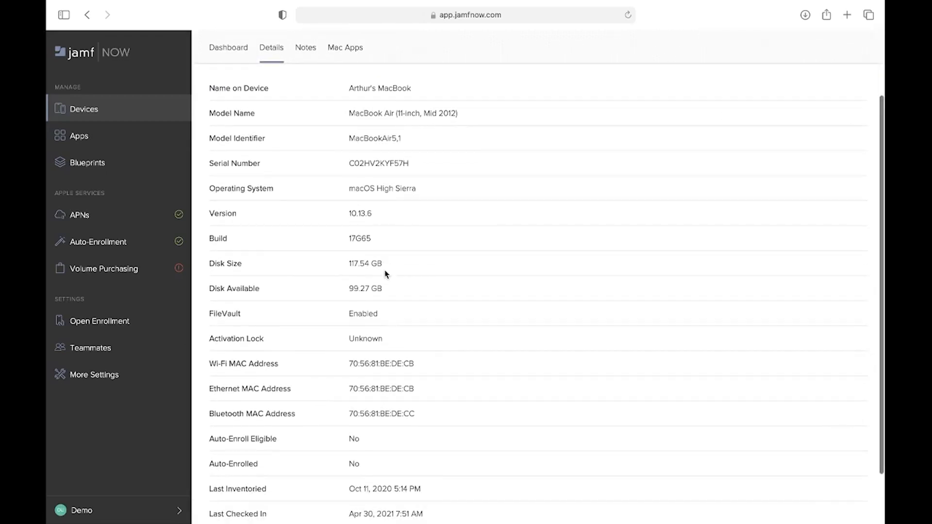
{"action": "scroll", "scroll_direction": "down", "scroll_amount": 3}
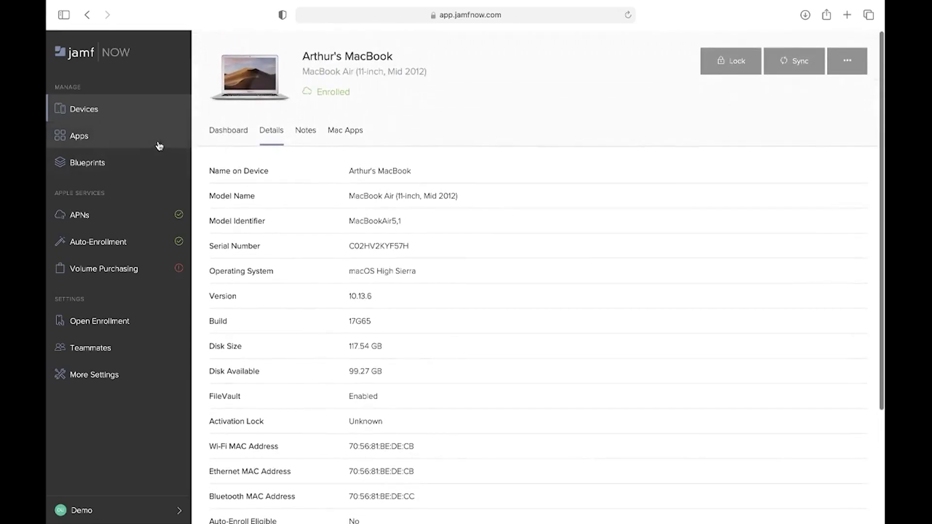
Step: Show the Apps page listing 1Password, Apple Books and Box with license counts
{"action": "left_click", "coordinate": [78, 136]}
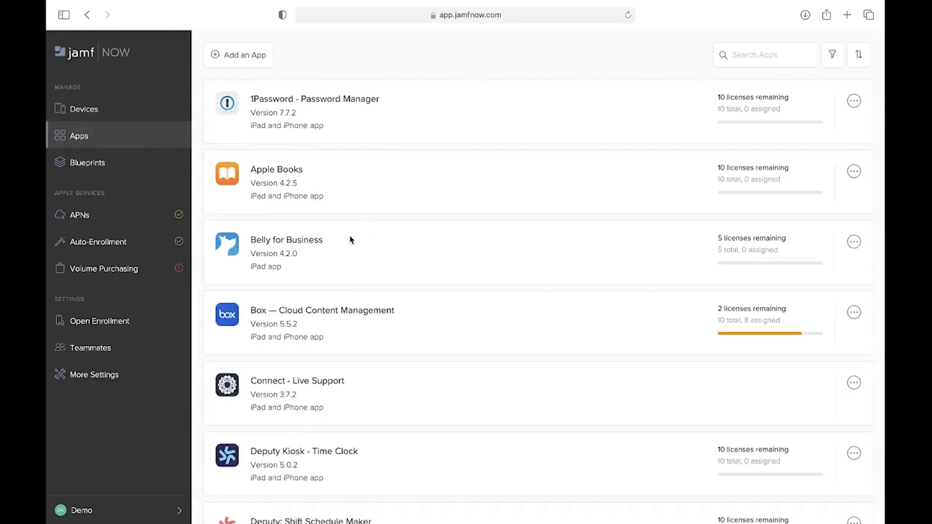
{"action": "mouse_move", "coordinate": [400, 78]}
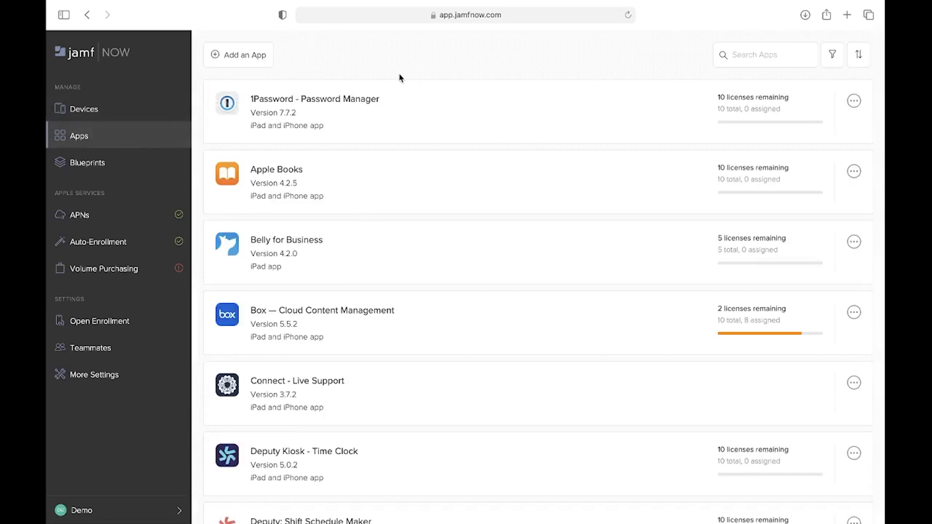
{"action": "mouse_move", "coordinate": [248, 58]}
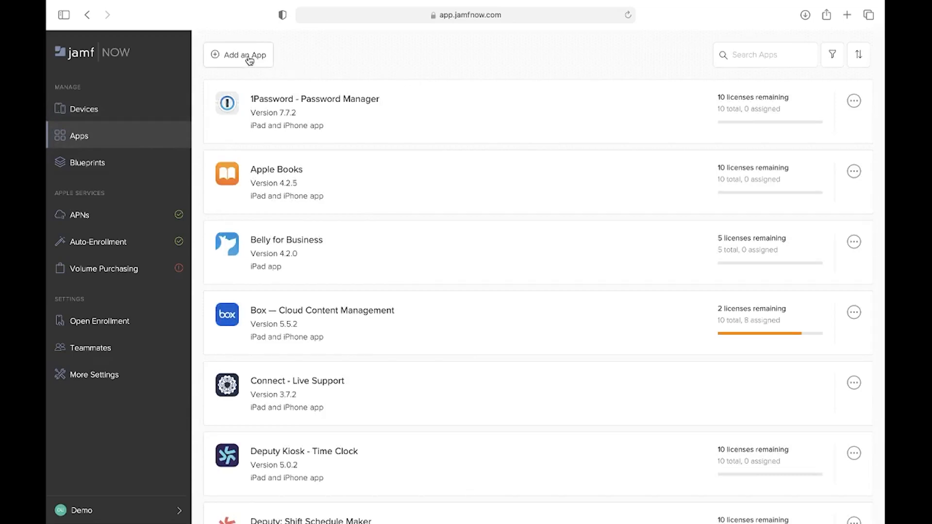
{"action": "mouse_move", "coordinate": [122, 171]}
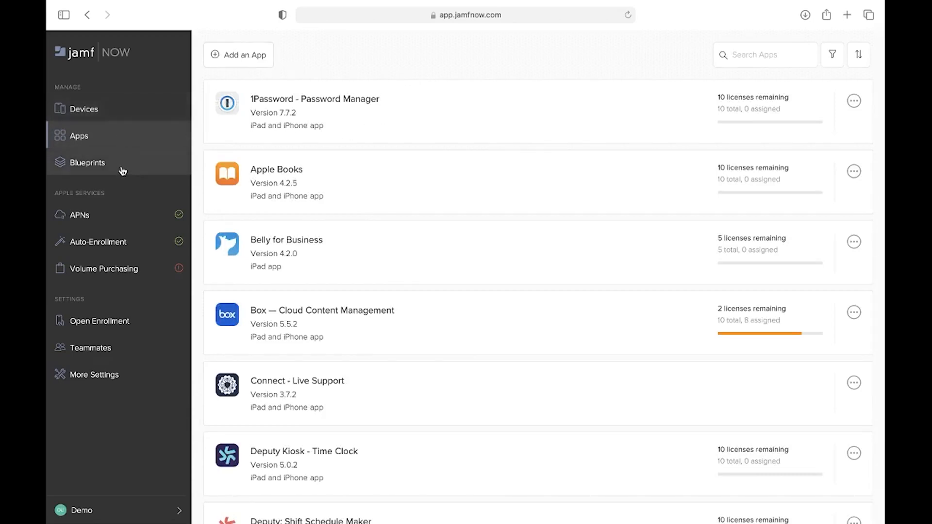
Step: Show the Blueprints page listing Check-In Kiosk, Displays, Sales and Staging with device counts
{"action": "left_click", "coordinate": [88, 162]}
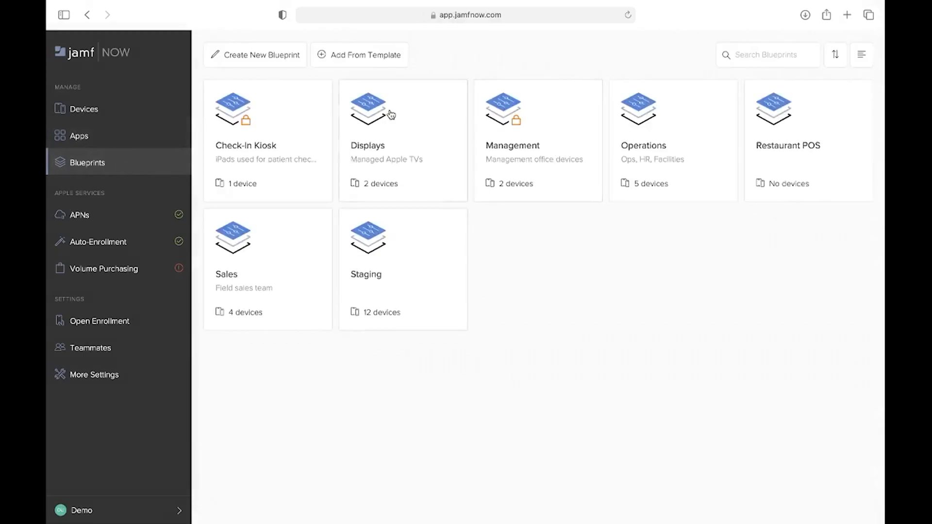
{"action": "mouse_move", "coordinate": [563, 266]}
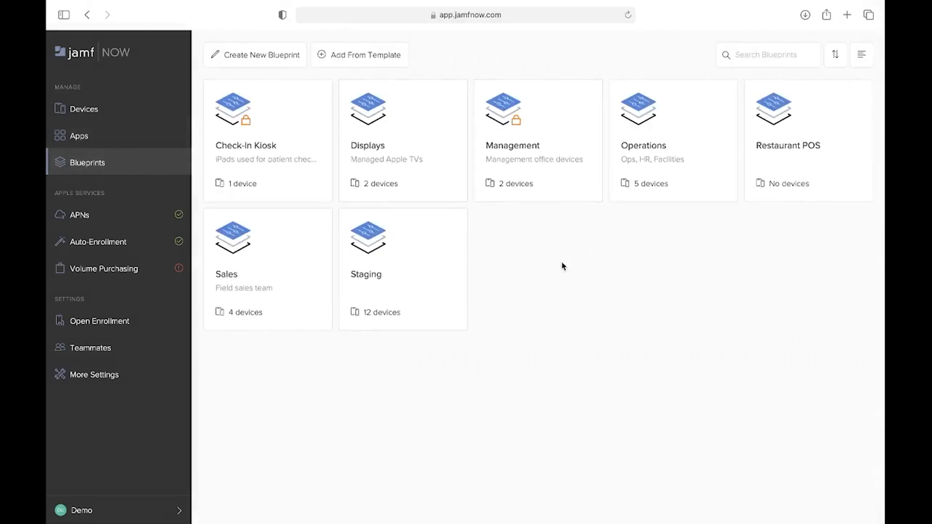
{"action": "mouse_move", "coordinate": [574, 255]}
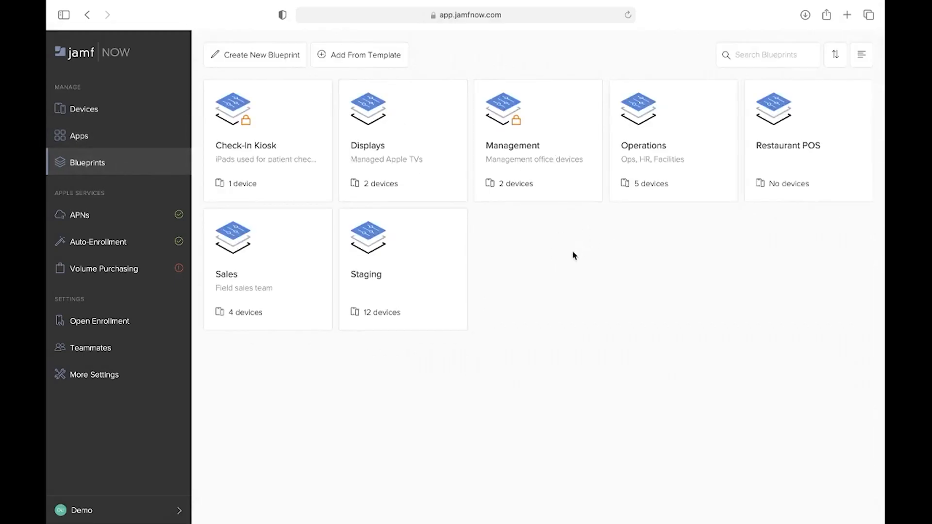
{"action": "mouse_move", "coordinate": [566, 257]}
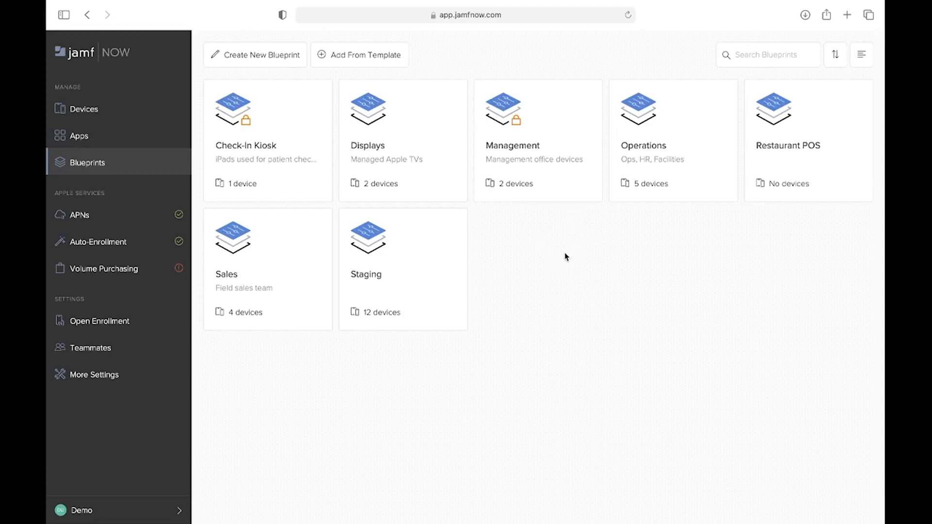
{"action": "mouse_move", "coordinate": [522, 274]}
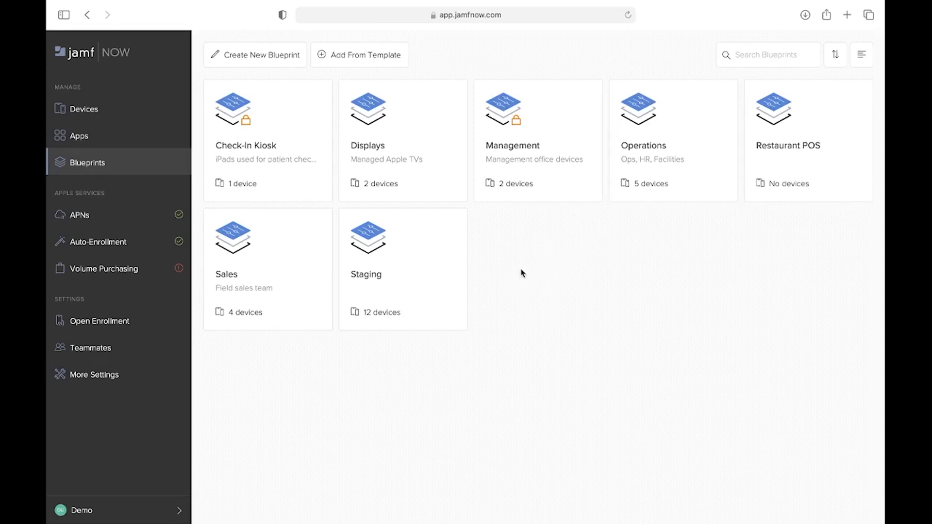
{"action": "mouse_move", "coordinate": [541, 263]}
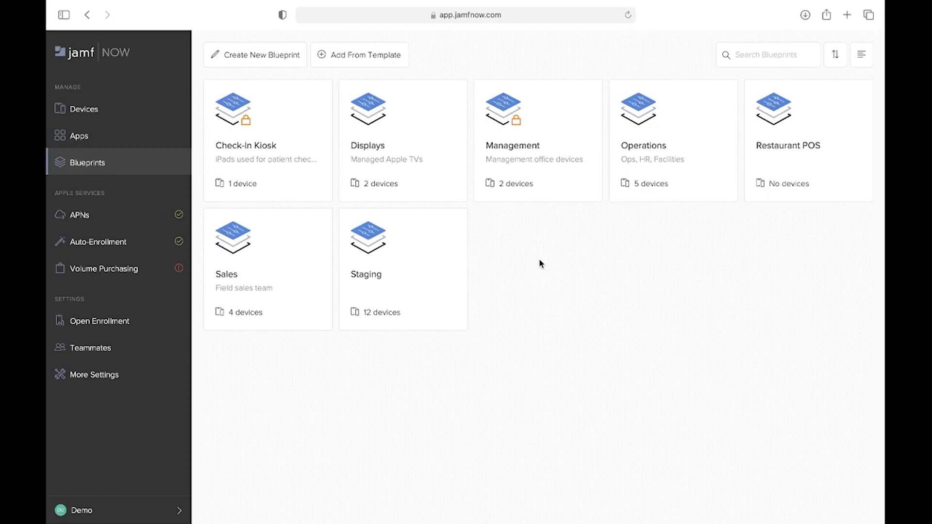
{"action": "mouse_move", "coordinate": [122, 255]}
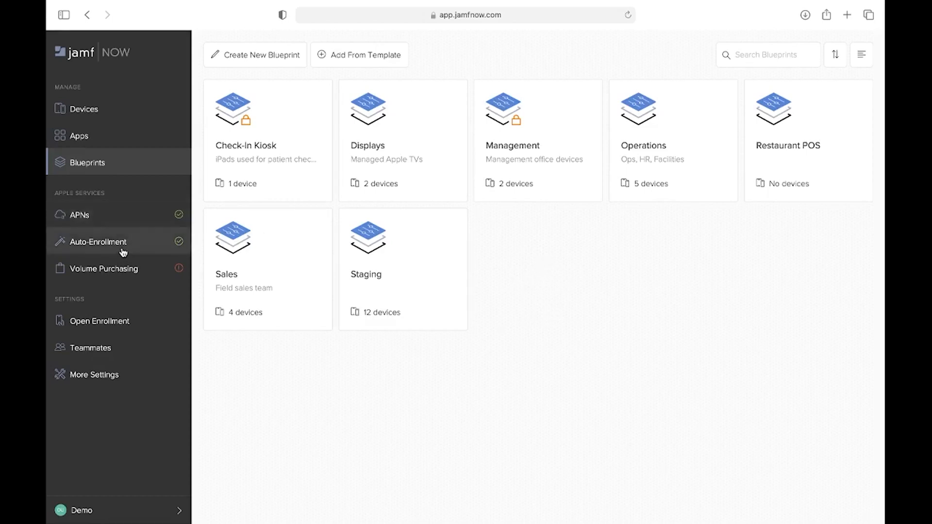
{"action": "mouse_move", "coordinate": [119, 248]}
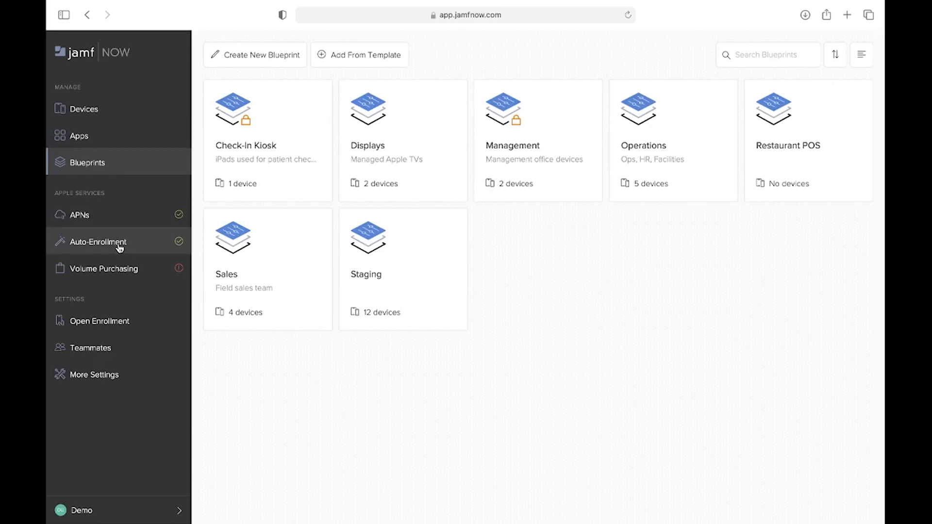
Step: Show the Auto-Enrollment page with linked organization, MDM server name and renewal date
{"action": "left_click", "coordinate": [98, 241]}
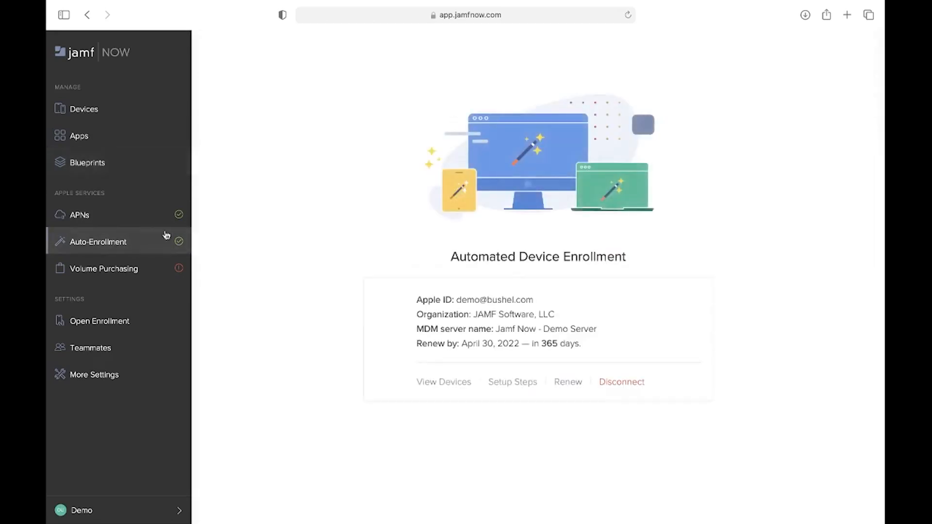
{"action": "mouse_move", "coordinate": [260, 208]}
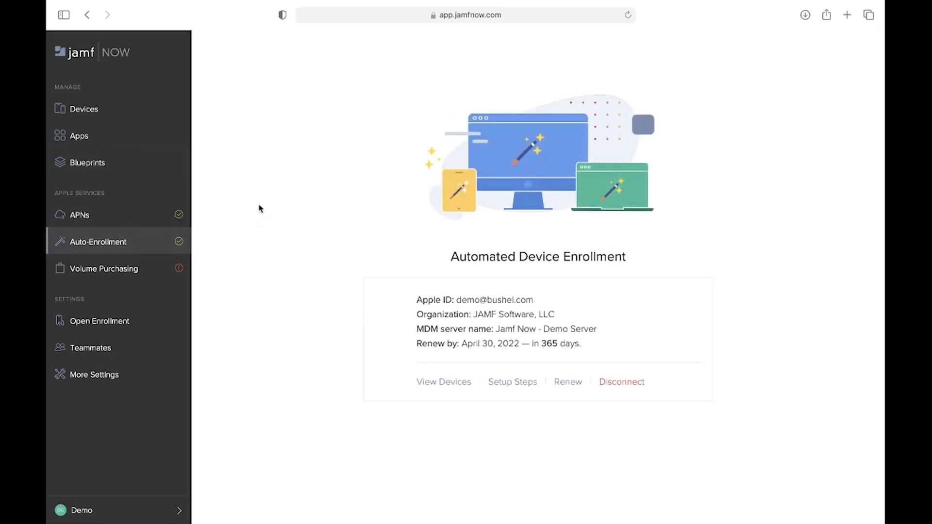
{"action": "mouse_move", "coordinate": [264, 210]}
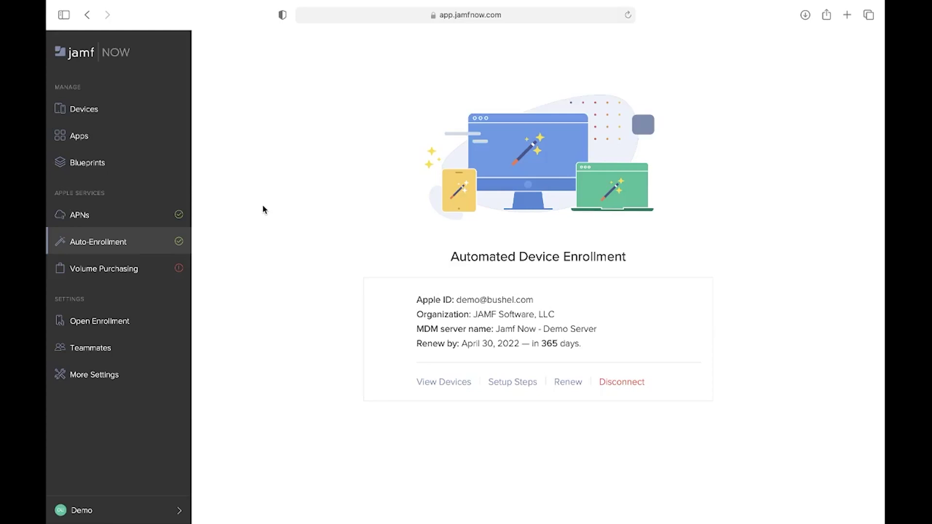
{"action": "mouse_move", "coordinate": [269, 213]}
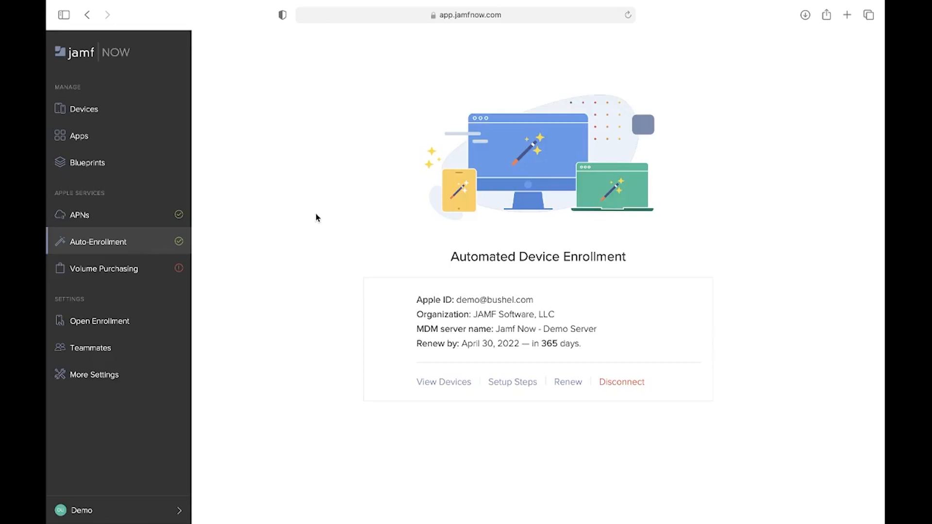
{"action": "mouse_move", "coordinate": [313, 251]}
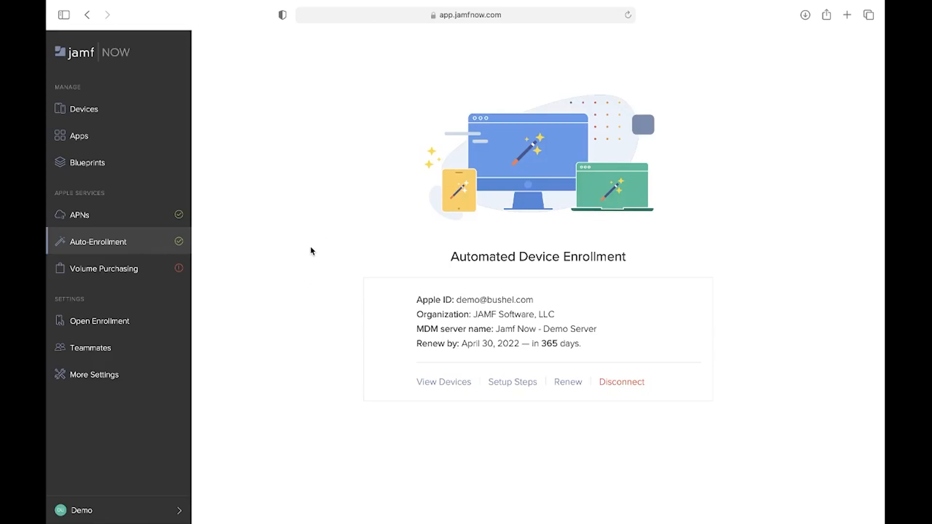
{"action": "mouse_move", "coordinate": [278, 272]}
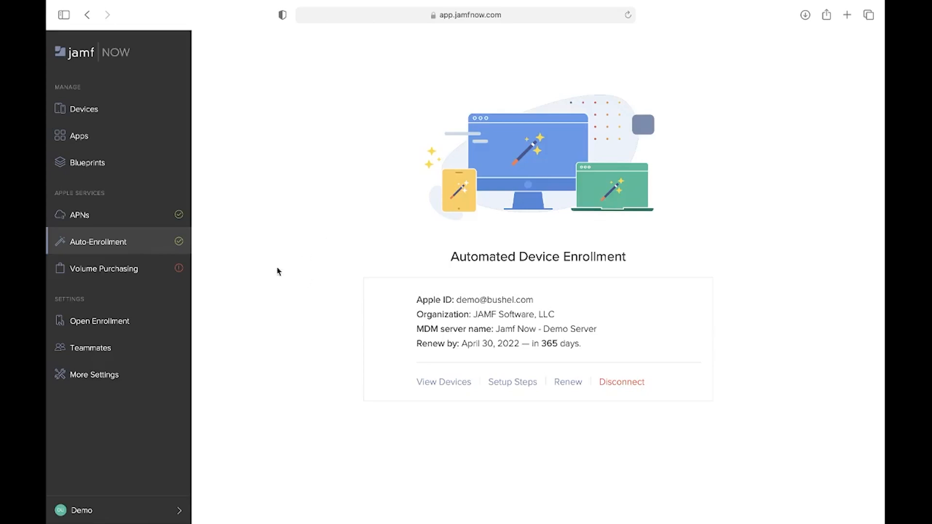
Step: Show the Open Enrollment settings, still disabled, with the enrollment link and QR code
{"action": "left_click", "coordinate": [100, 321]}
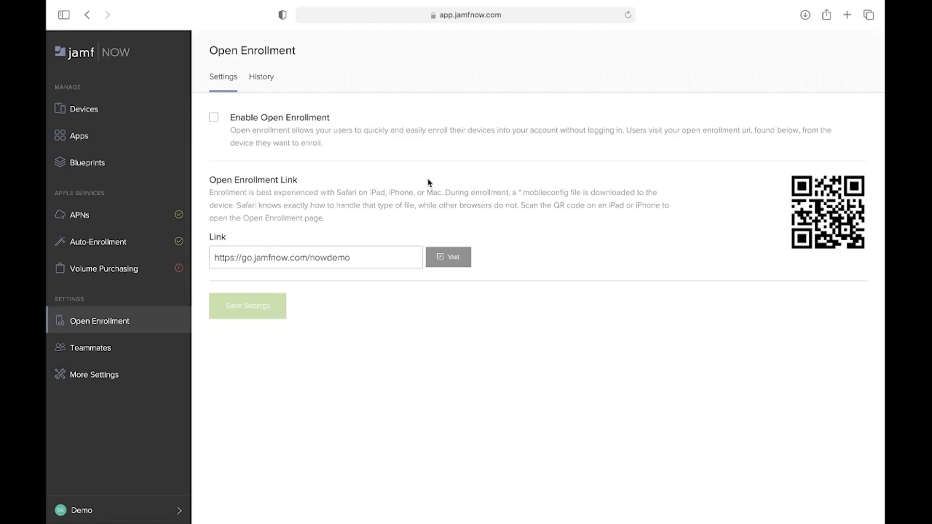
{"action": "mouse_move", "coordinate": [329, 252]}
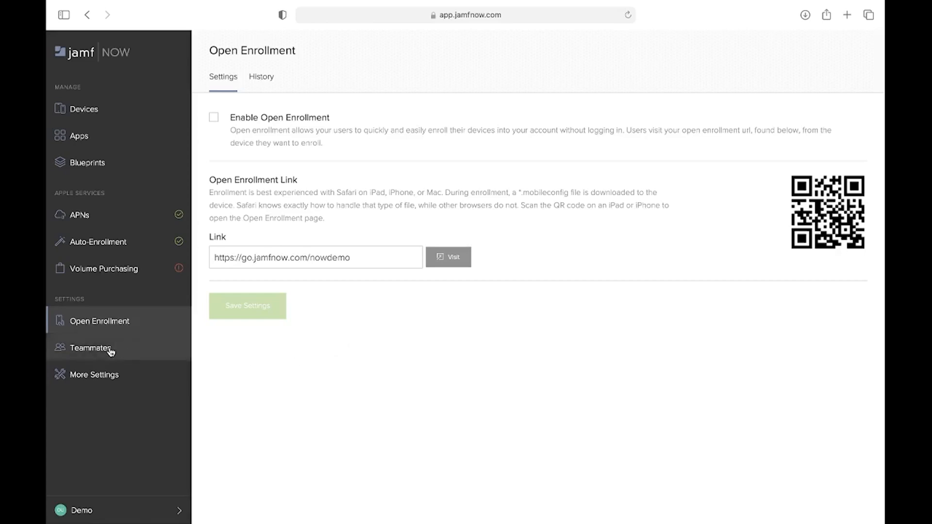
Step: Show the Teammates page listing two active Demo User accounts
{"action": "left_click", "coordinate": [90, 348]}
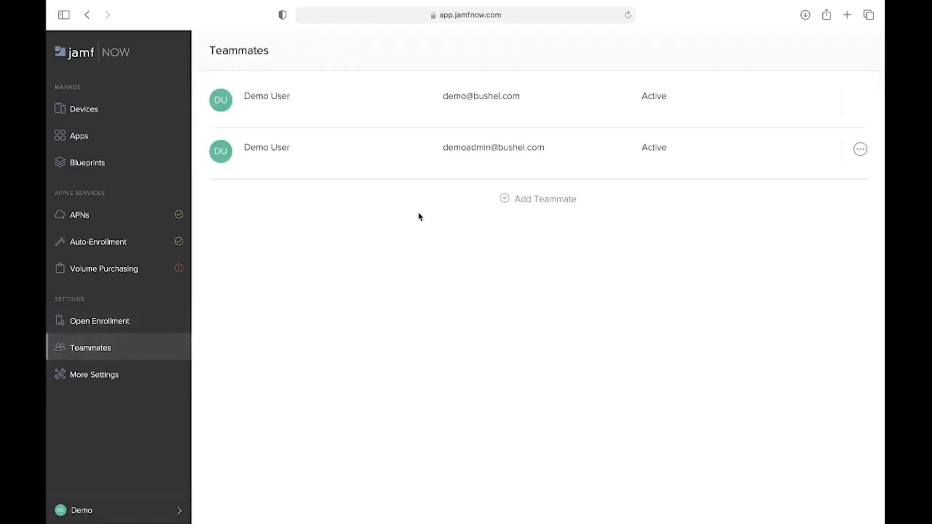
{"action": "mouse_move", "coordinate": [470, 216]}
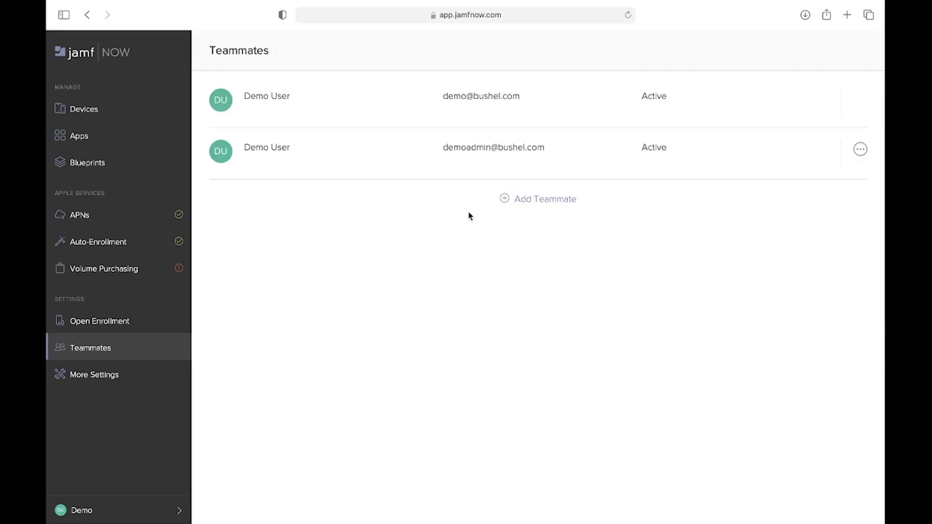
{"action": "mouse_move", "coordinate": [441, 223]}
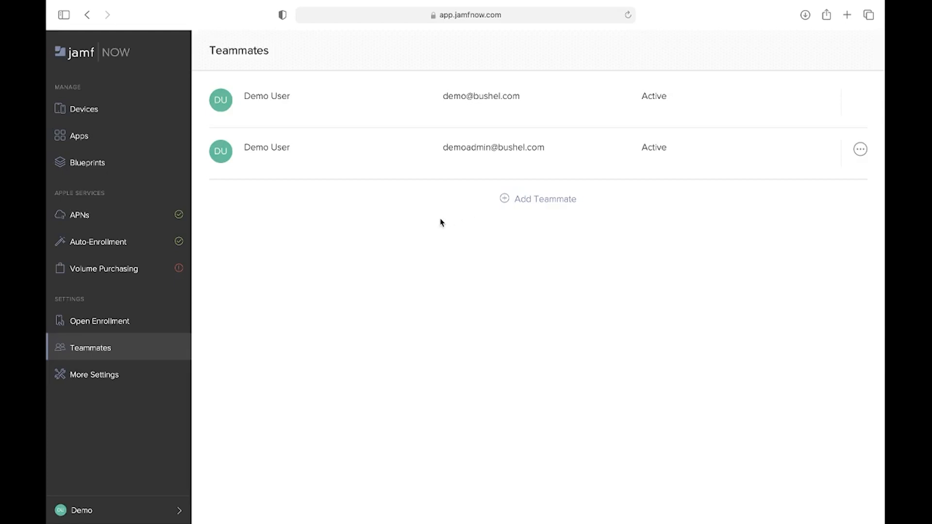